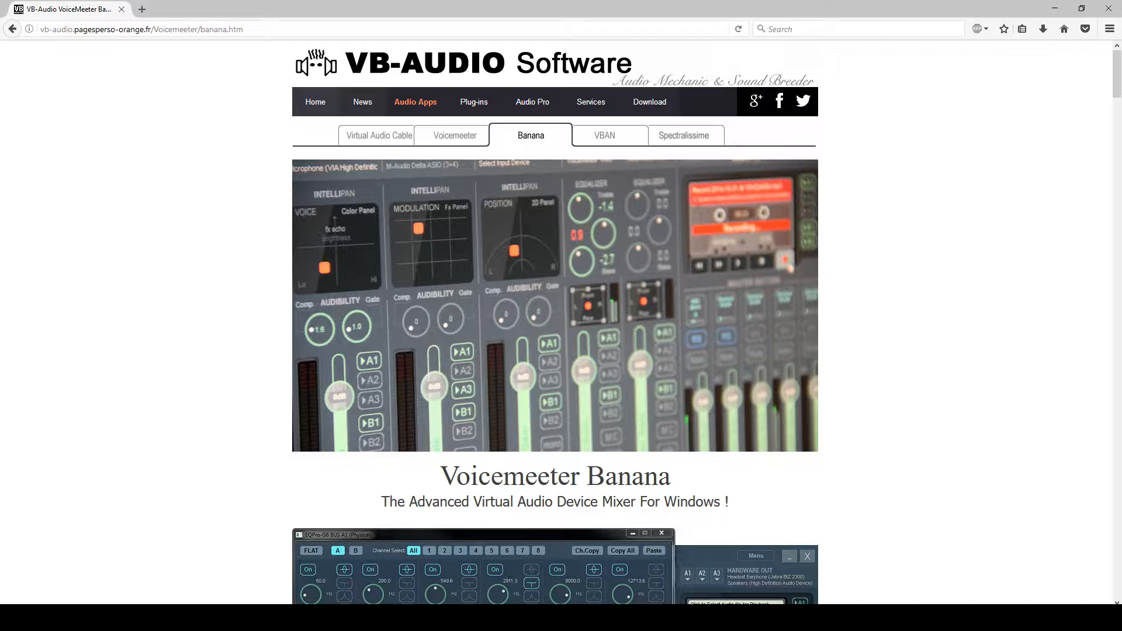
Browse down the VB-Audio site and go to the Virtual Audio Cable page under Audio Apps.
{"action": "scroll", "scroll_direction": "down", "scroll_amount": 3}
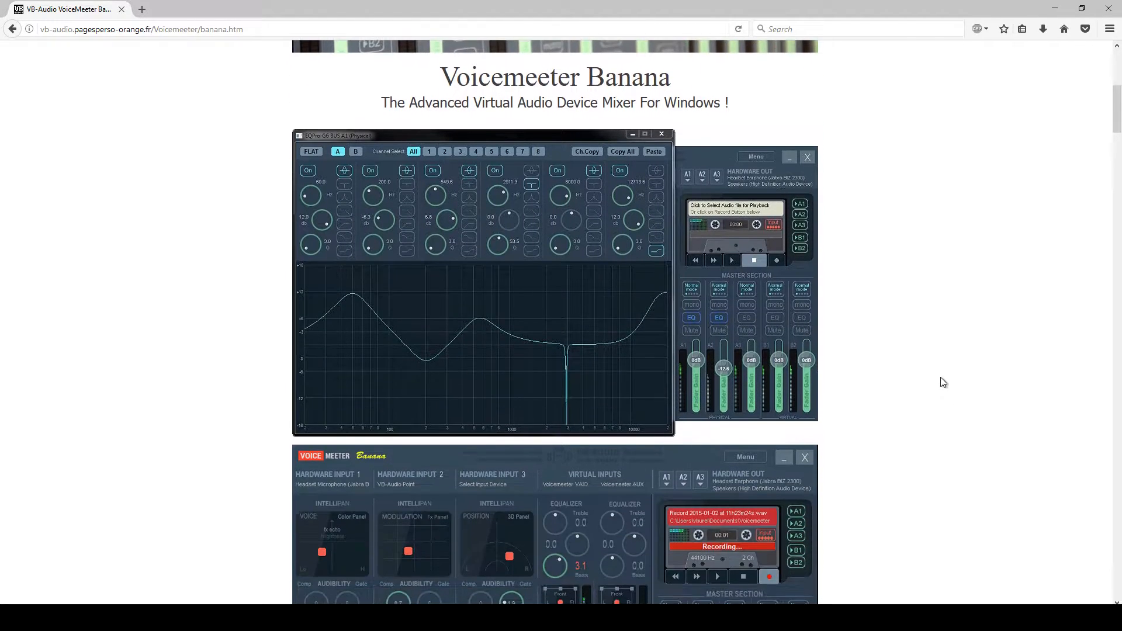
{"action": "scroll", "scroll_direction": "down", "scroll_amount": 3}
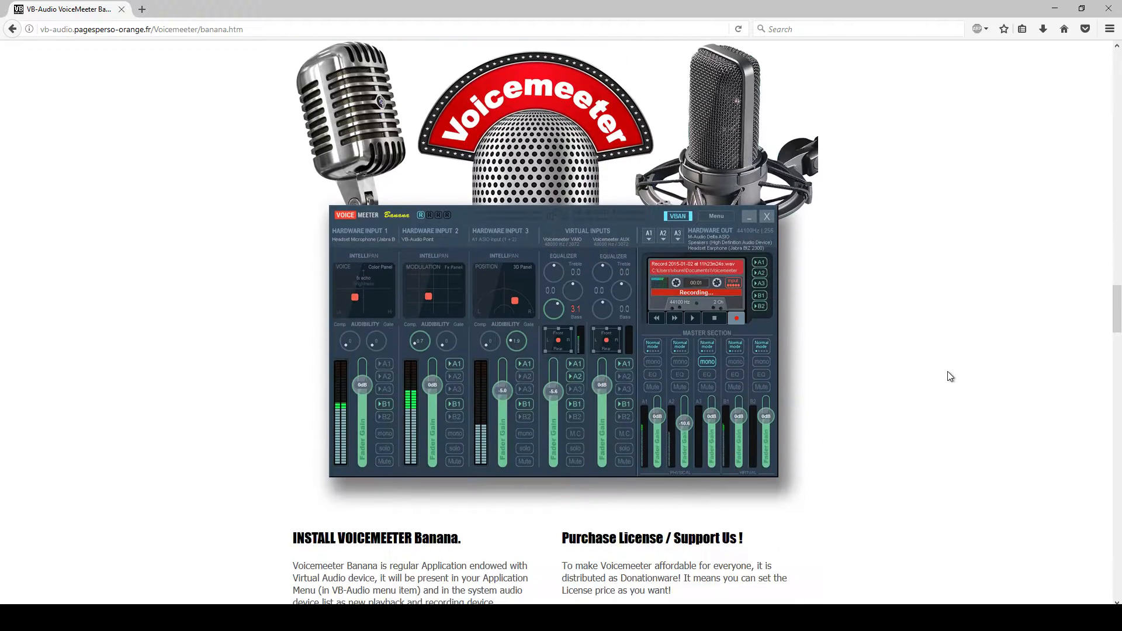
{"action": "scroll", "scroll_direction": "down", "scroll_amount": 3}
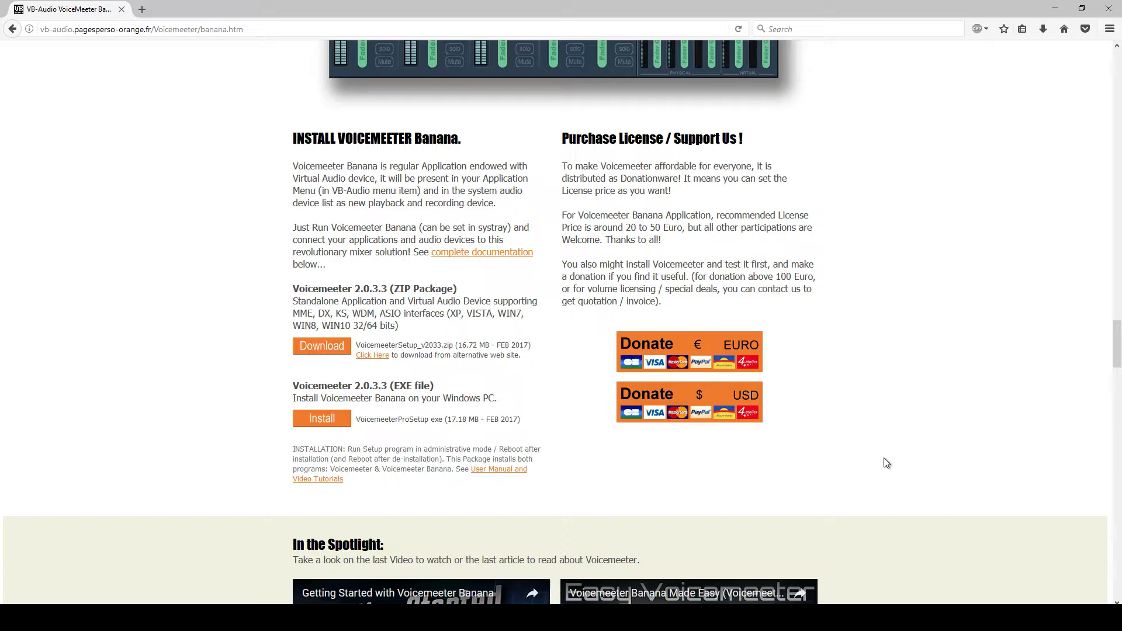
{"action": "scroll", "scroll_direction": "down", "scroll_amount": 3}
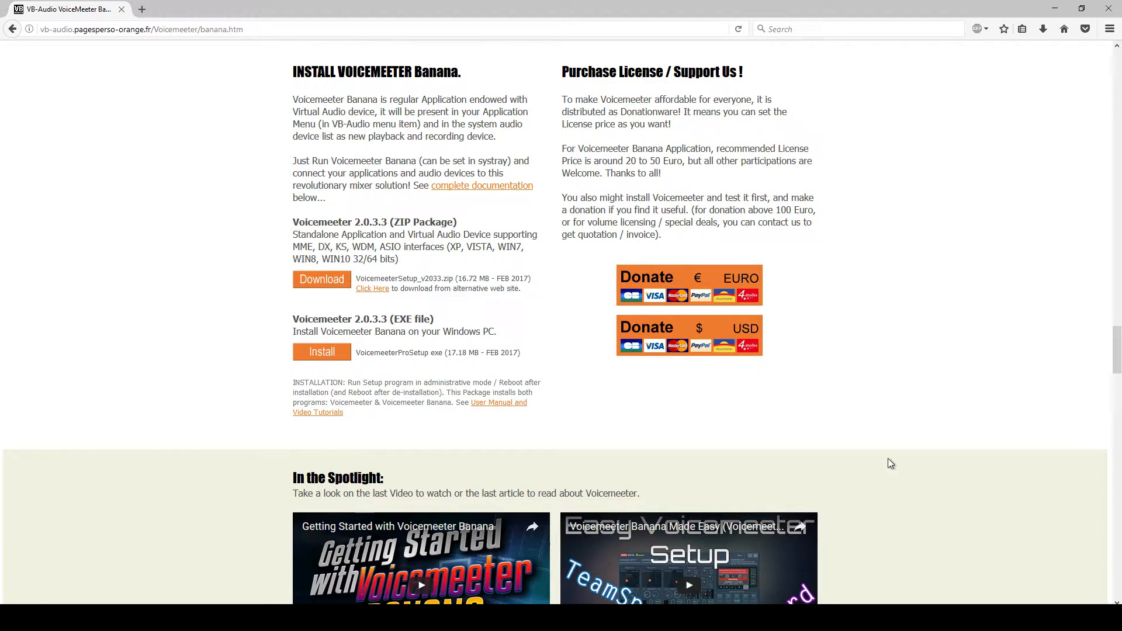
{"action": "scroll", "scroll_direction": "down", "scroll_amount": 3}
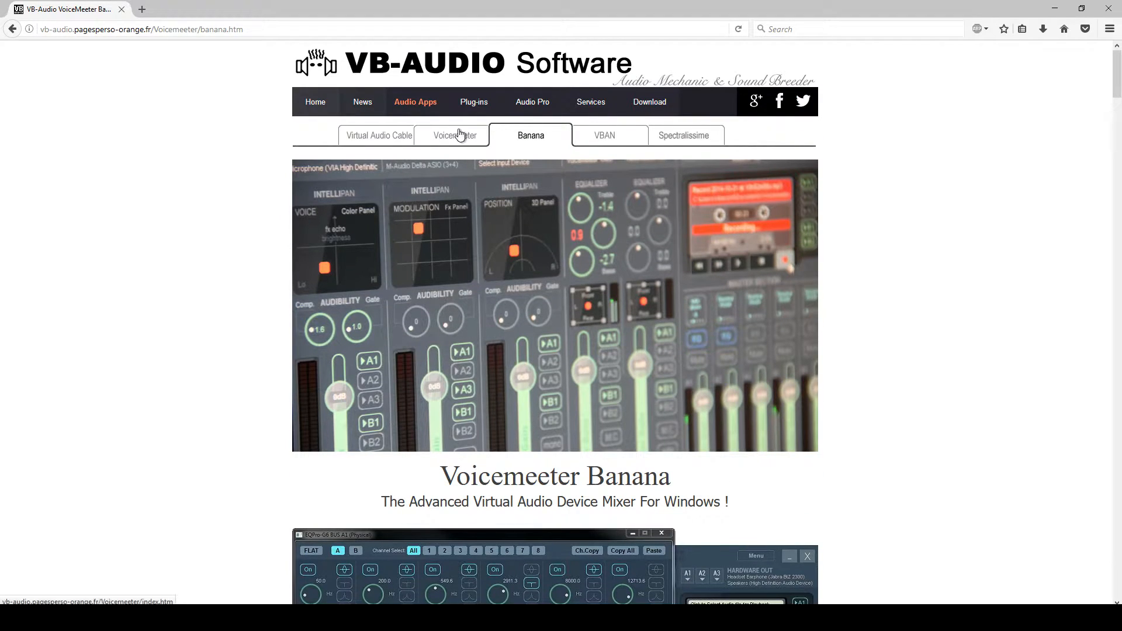
{"action": "mouse_move", "coordinate": [355, 141]}
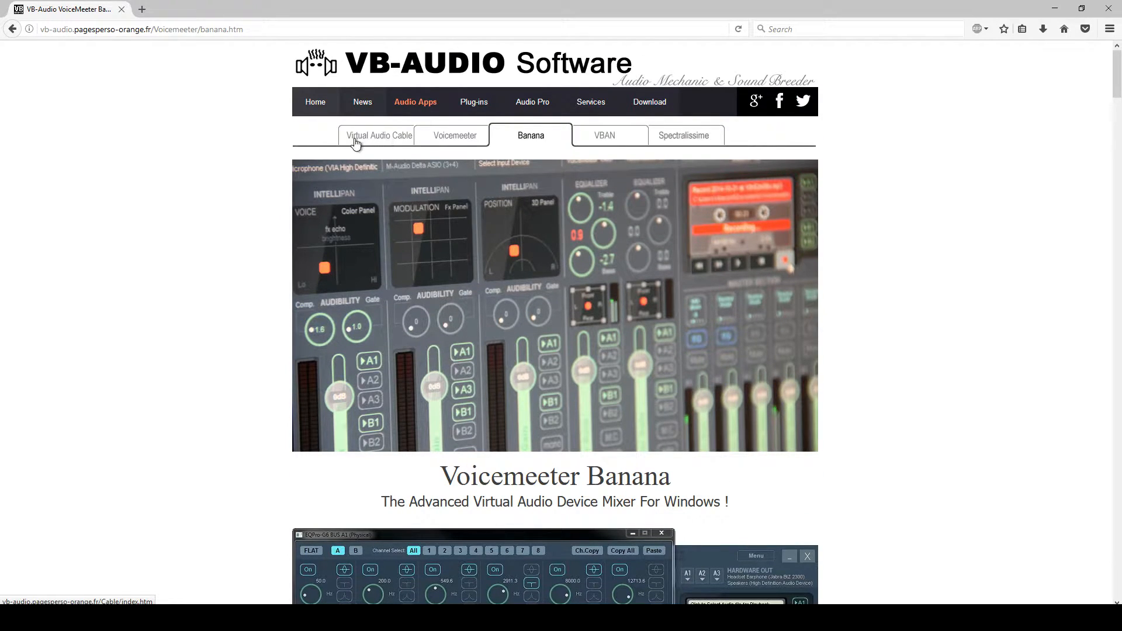
{"action": "left_click", "coordinate": [379, 136]}
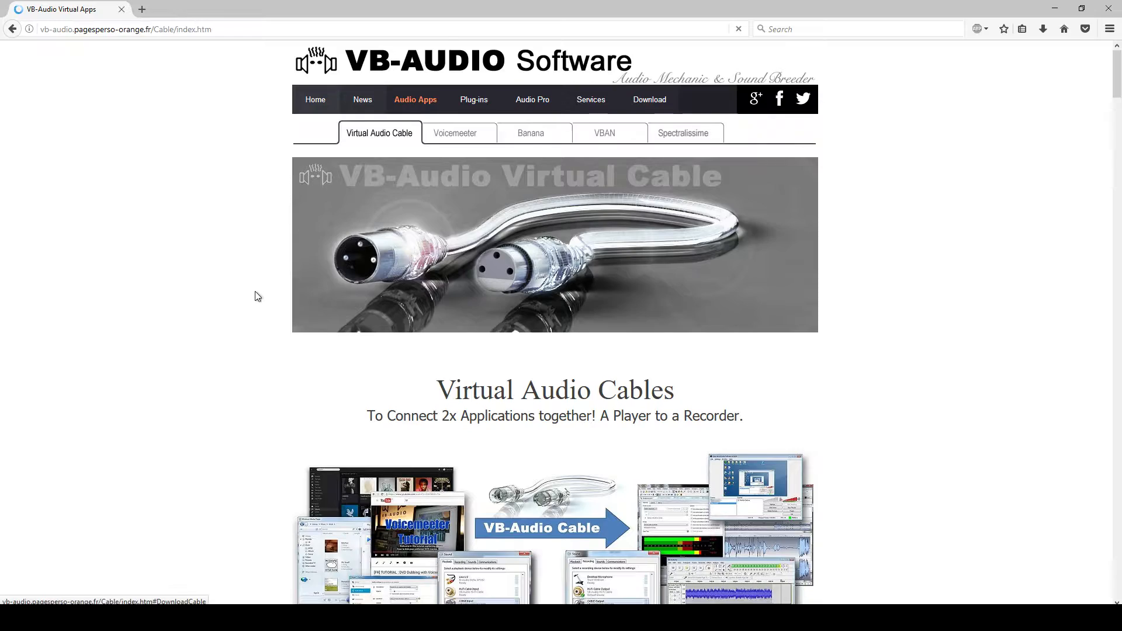
{"action": "scroll", "scroll_direction": "down", "scroll_amount": 3}
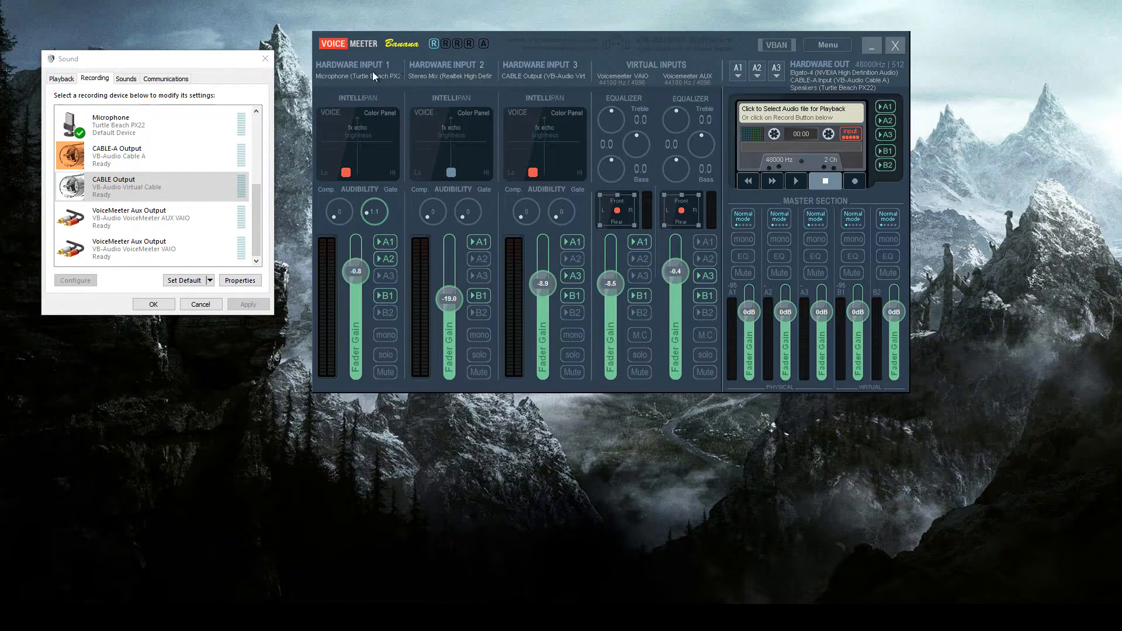
Choose WDM: Microphone (Turtle Beach PX22) as the device for hardware input 1.
{"action": "left_click", "coordinate": [355, 64]}
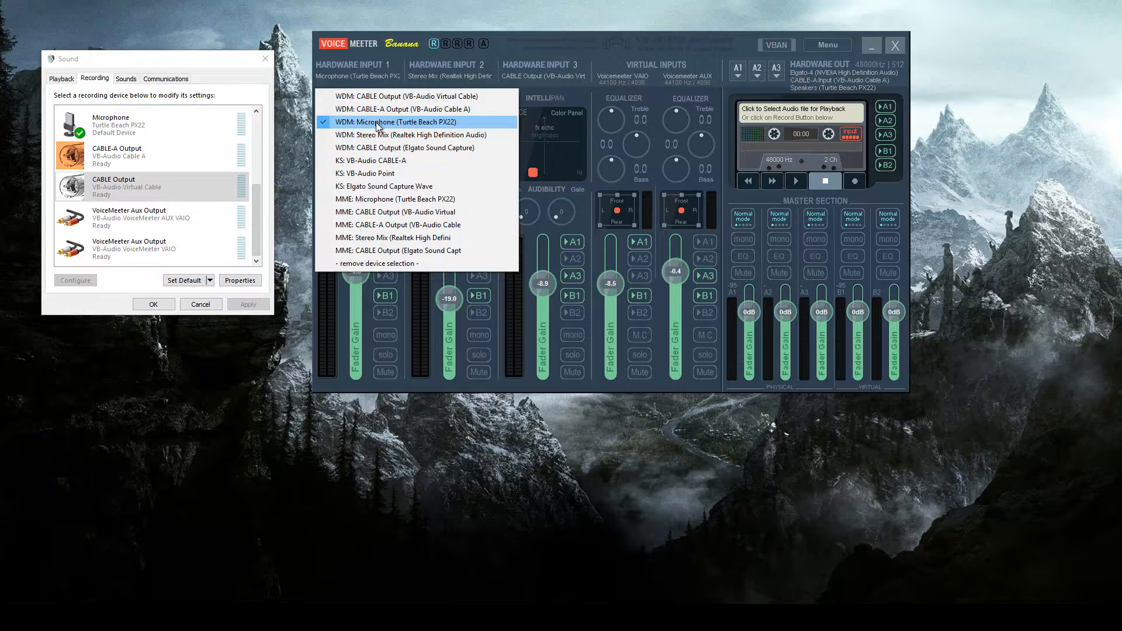
{"action": "left_click", "coordinate": [396, 122]}
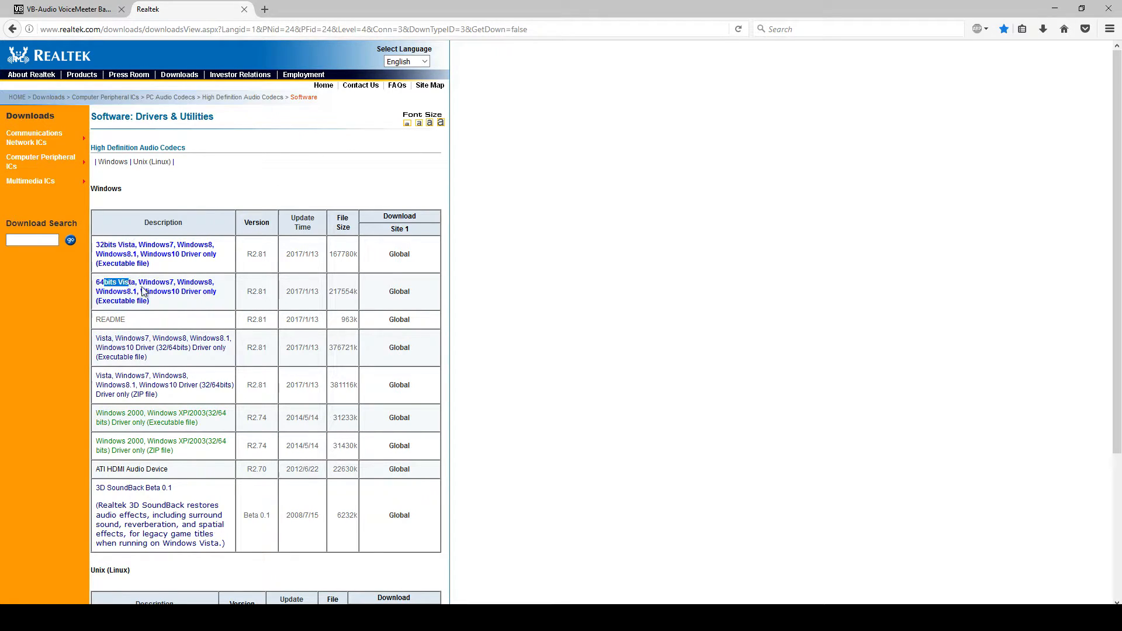
{"action": "mouse_move", "coordinate": [379, 297]}
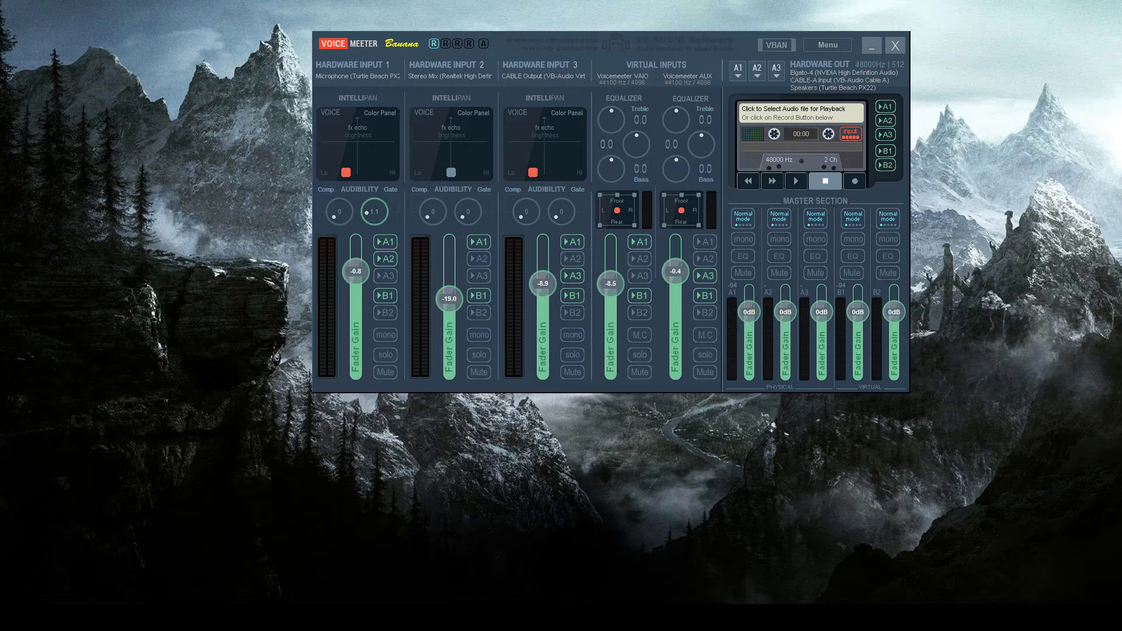
Search 'sou' from Start, review the Recording devices and inspect the Turtle Beach microphone's options.
{"action": "type", "text": "sou"}
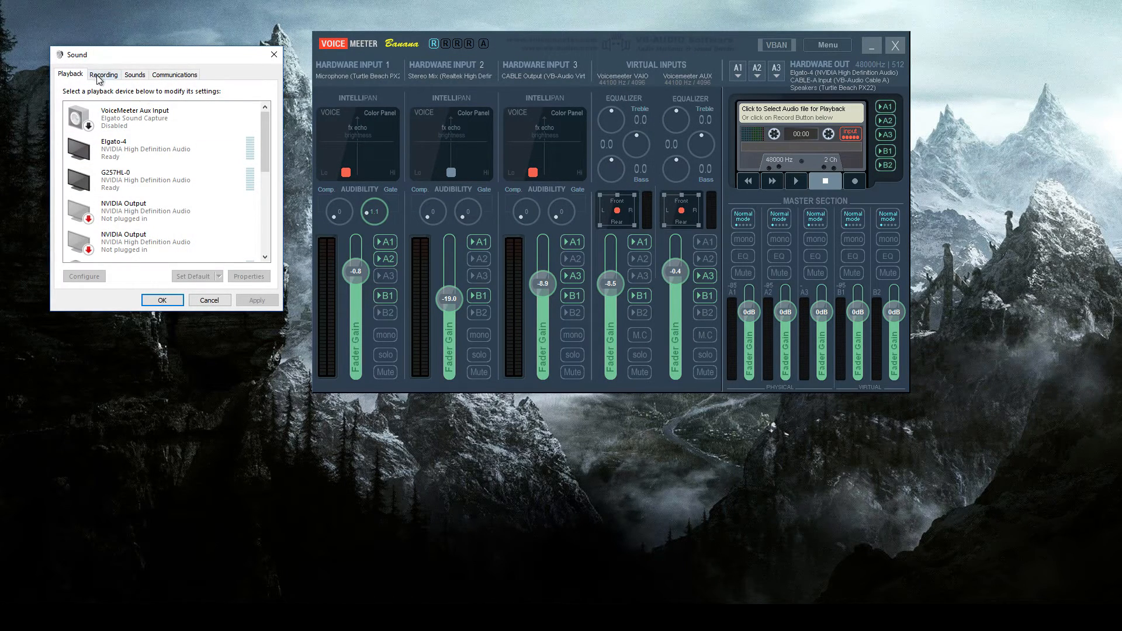
{"action": "left_click", "coordinate": [104, 75]}
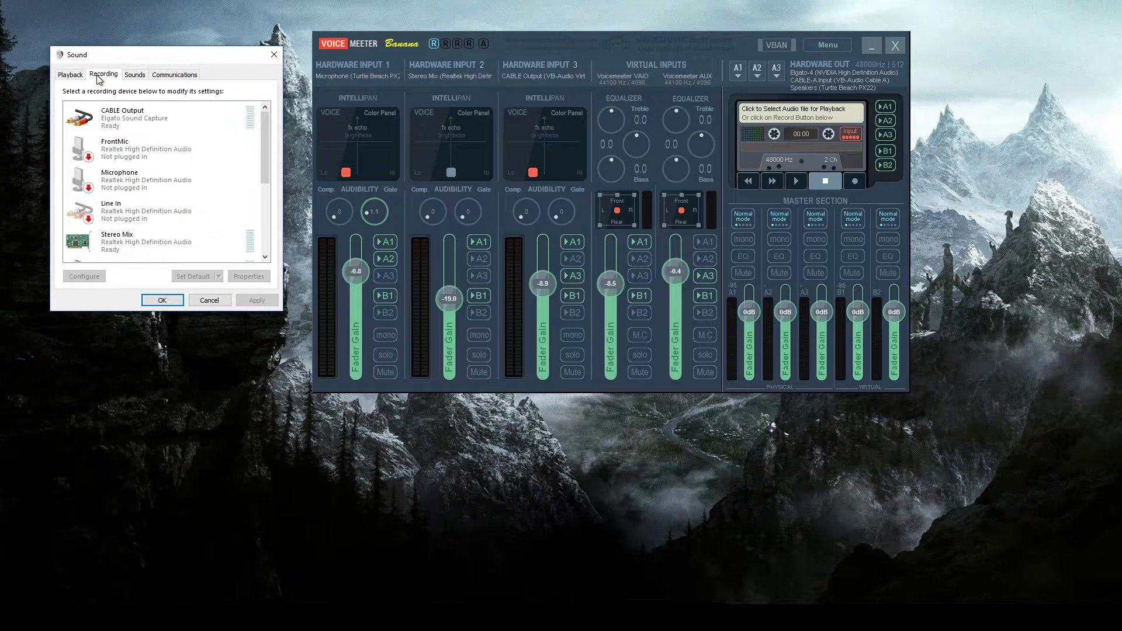
{"action": "scroll", "scroll_direction": "down", "scroll_amount": 3}
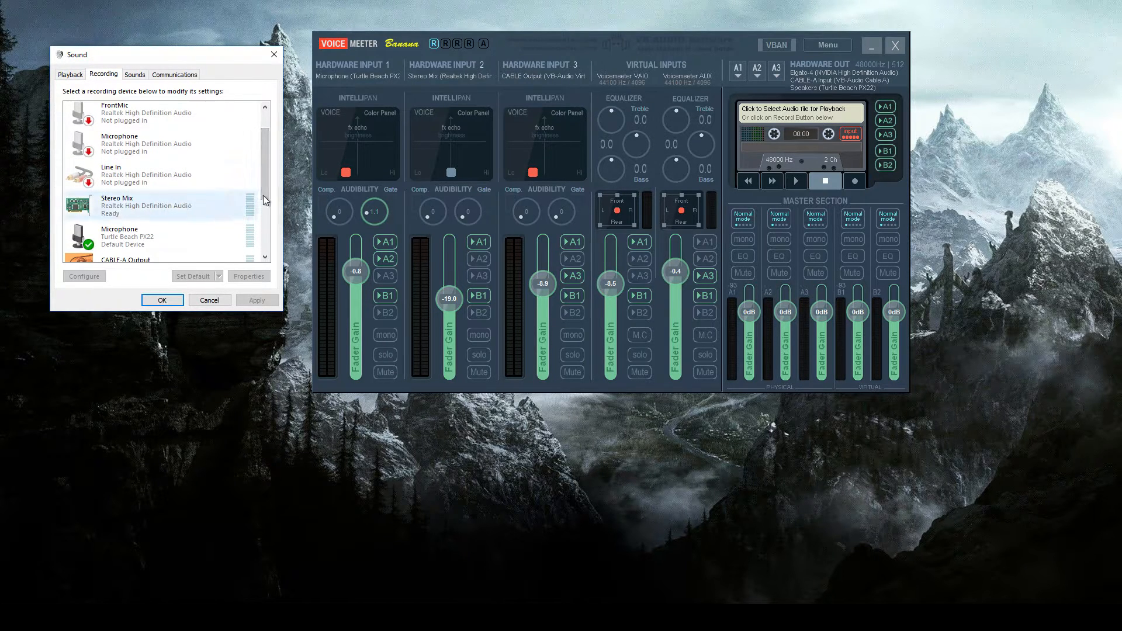
{"action": "scroll", "scroll_direction": "down", "scroll_amount": 3}
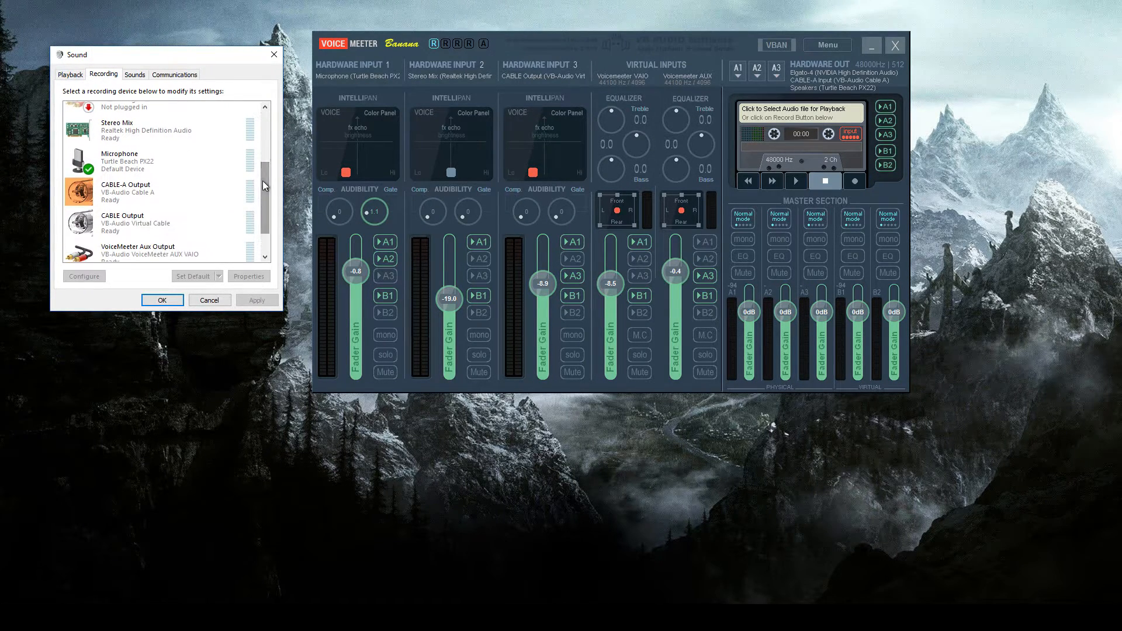
{"action": "left_click", "coordinate": [150, 169]}
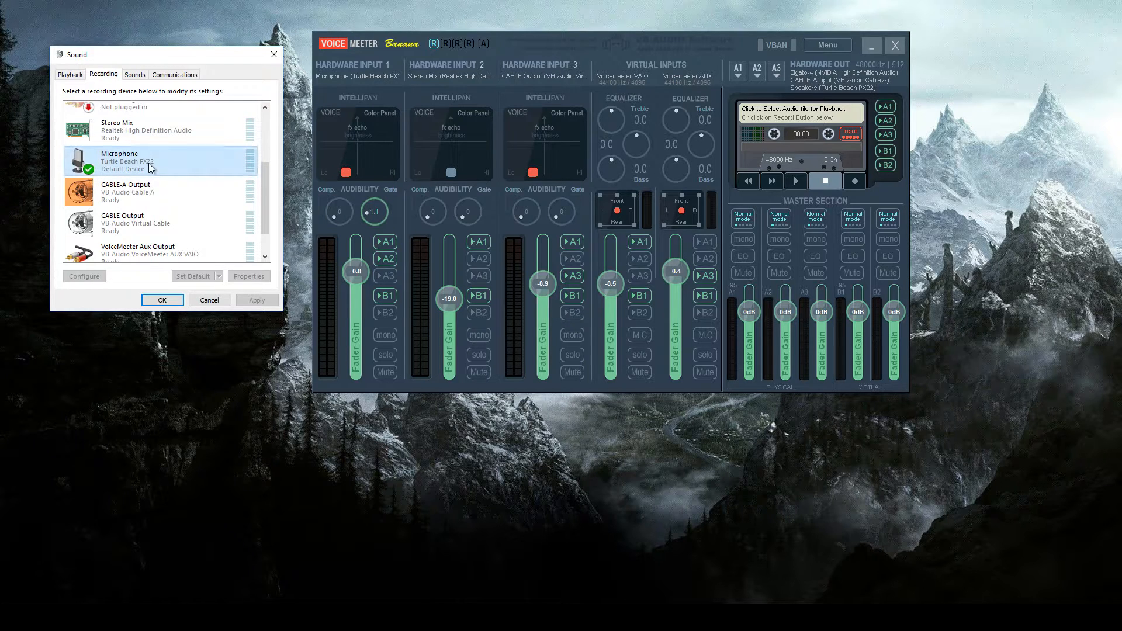
{"action": "right_click", "coordinate": [150, 166]}
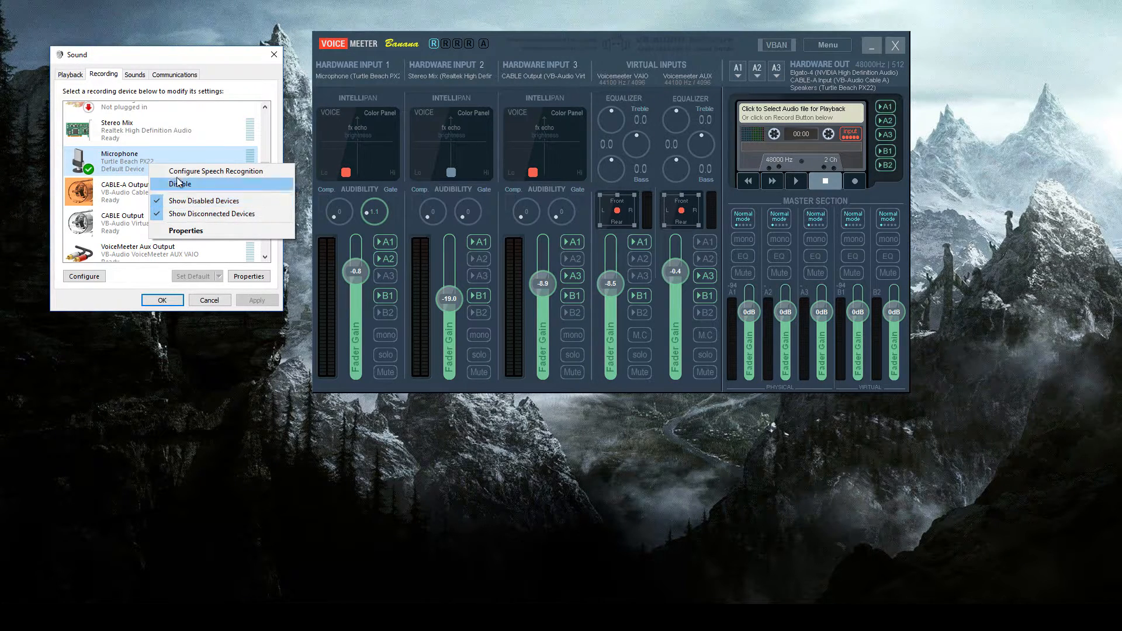
{"action": "left_click", "coordinate": [180, 184]}
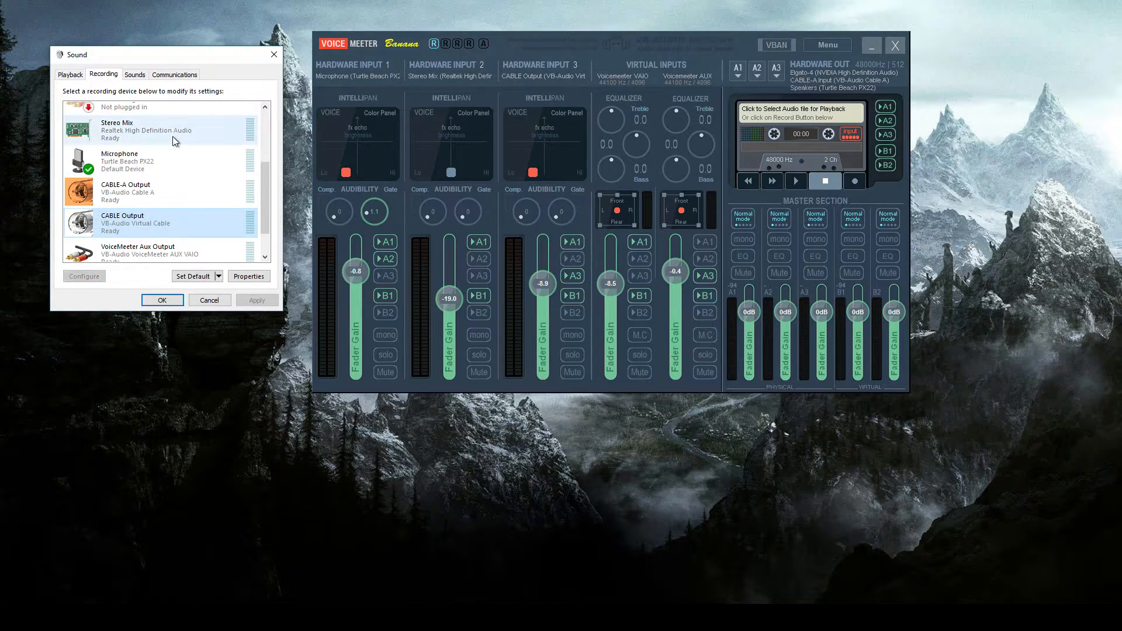
{"action": "left_click", "coordinate": [135, 160]}
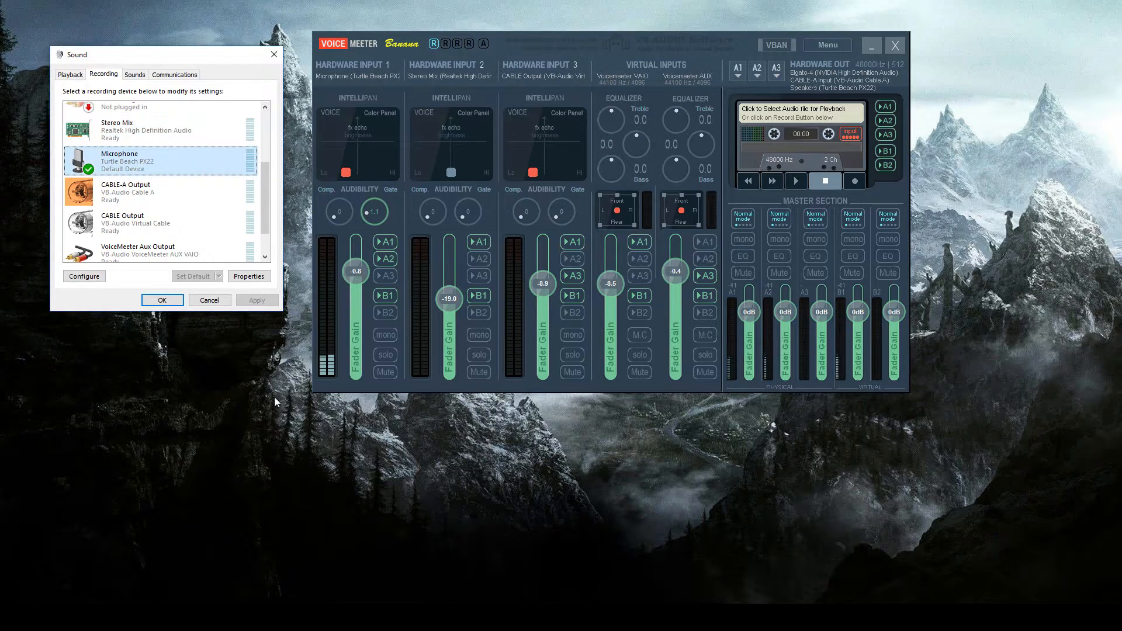
Return to the Playback devices list and look through it.
{"action": "left_click", "coordinate": [70, 75]}
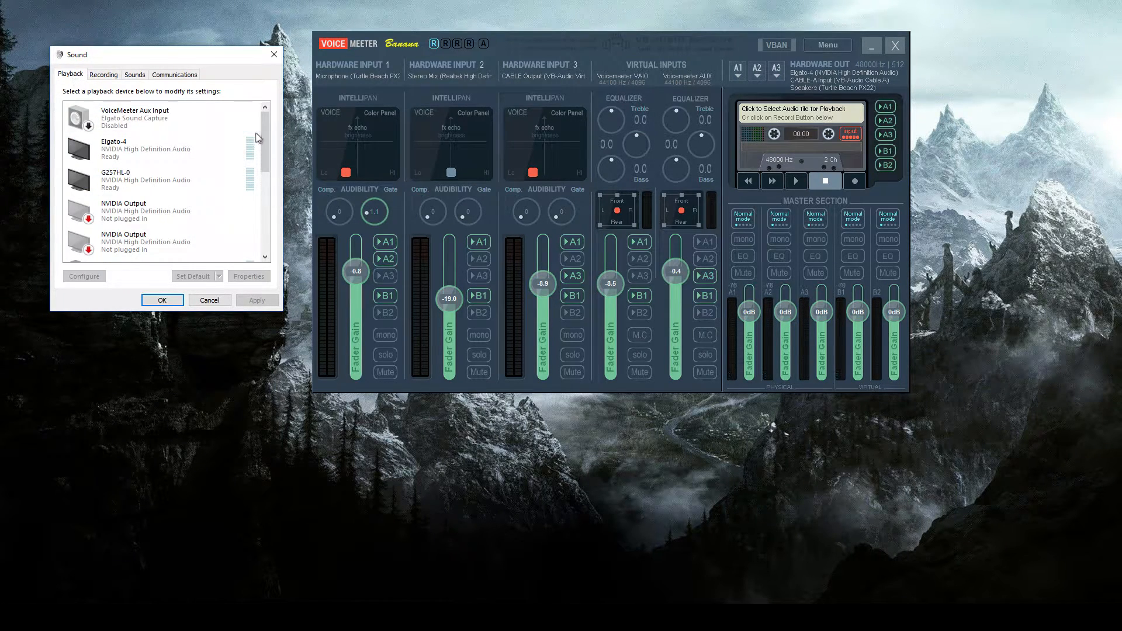
{"action": "scroll", "scroll_direction": "down", "scroll_amount": 3}
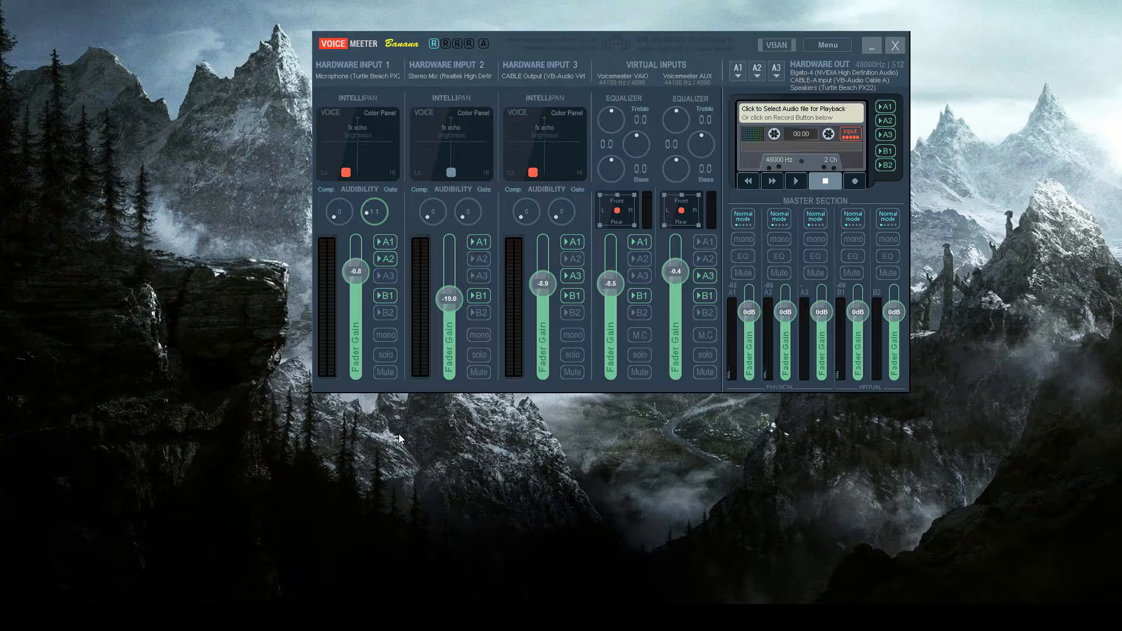
{"action": "left_click", "coordinate": [736, 68]}
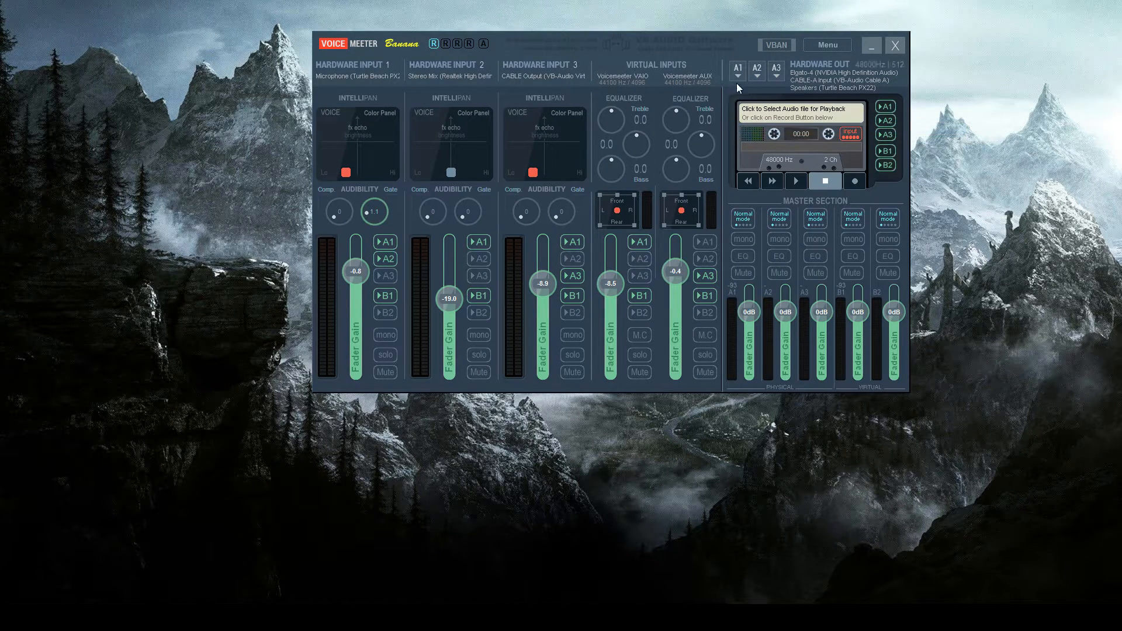
{"action": "mouse_move", "coordinate": [389, 87]}
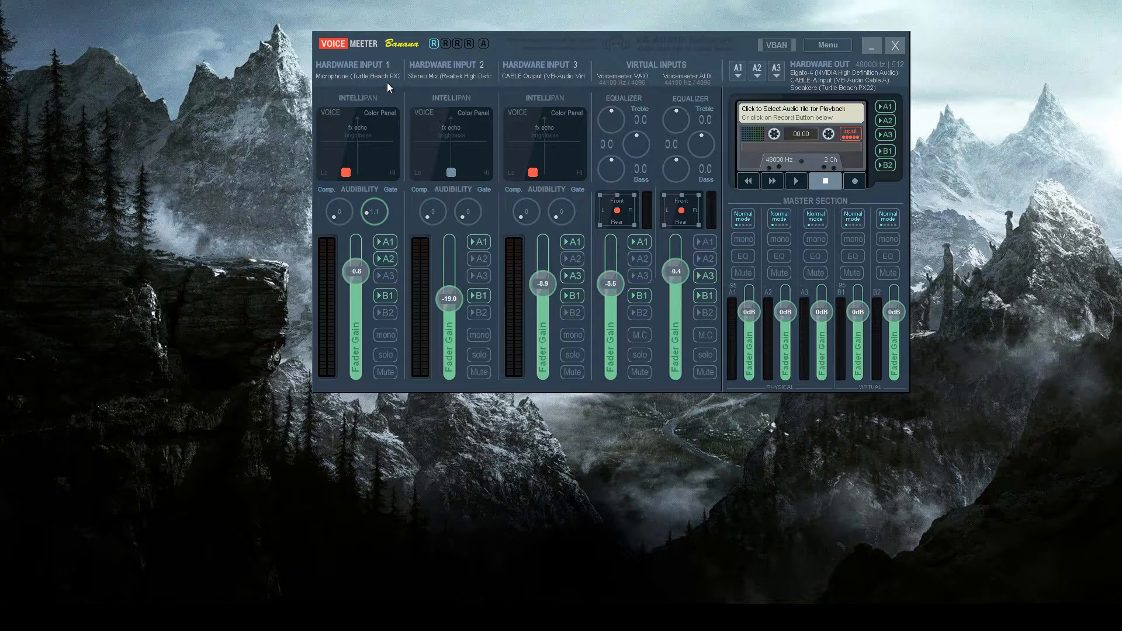
{"action": "mouse_move", "coordinate": [562, 86]}
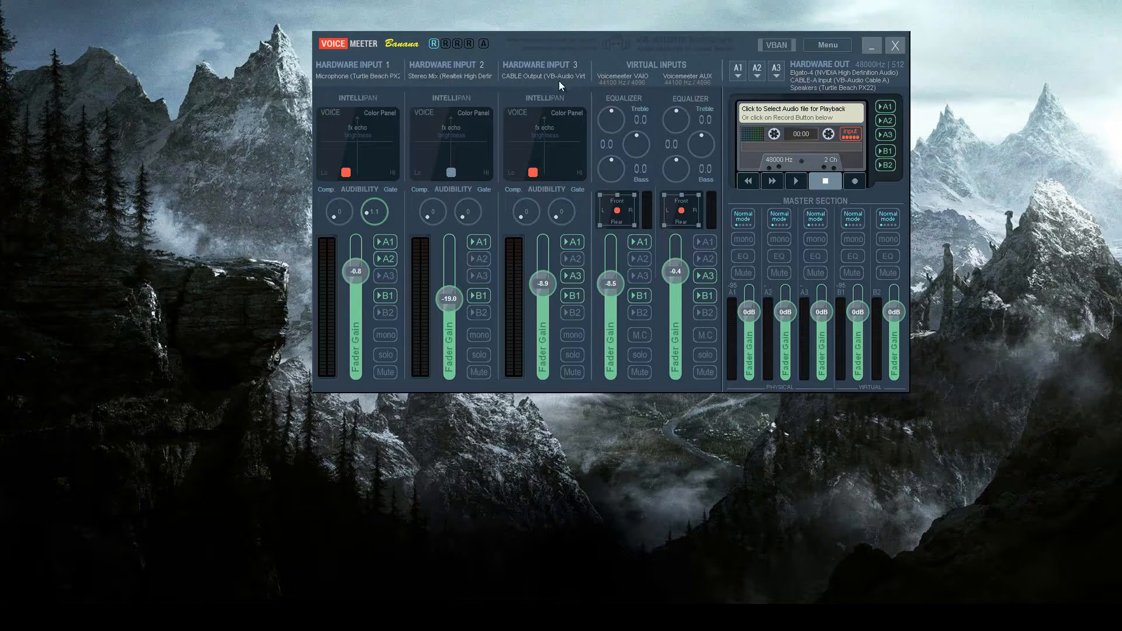
{"action": "mouse_move", "coordinate": [385, 242]}
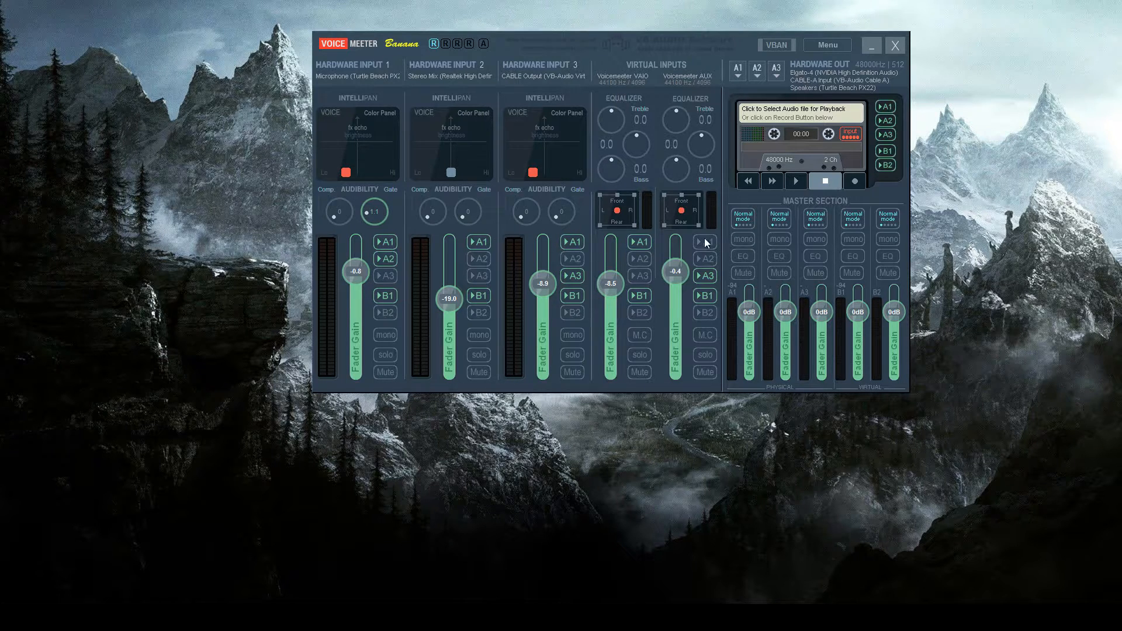
{"action": "mouse_move", "coordinate": [619, 109]}
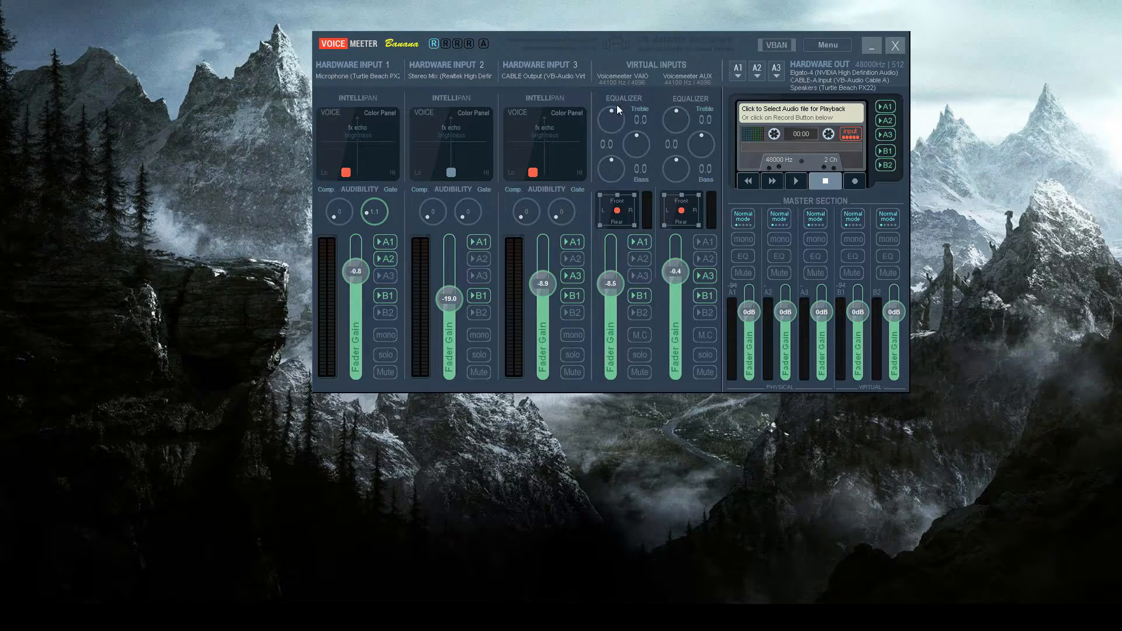
{"action": "mouse_move", "coordinate": [671, 103]}
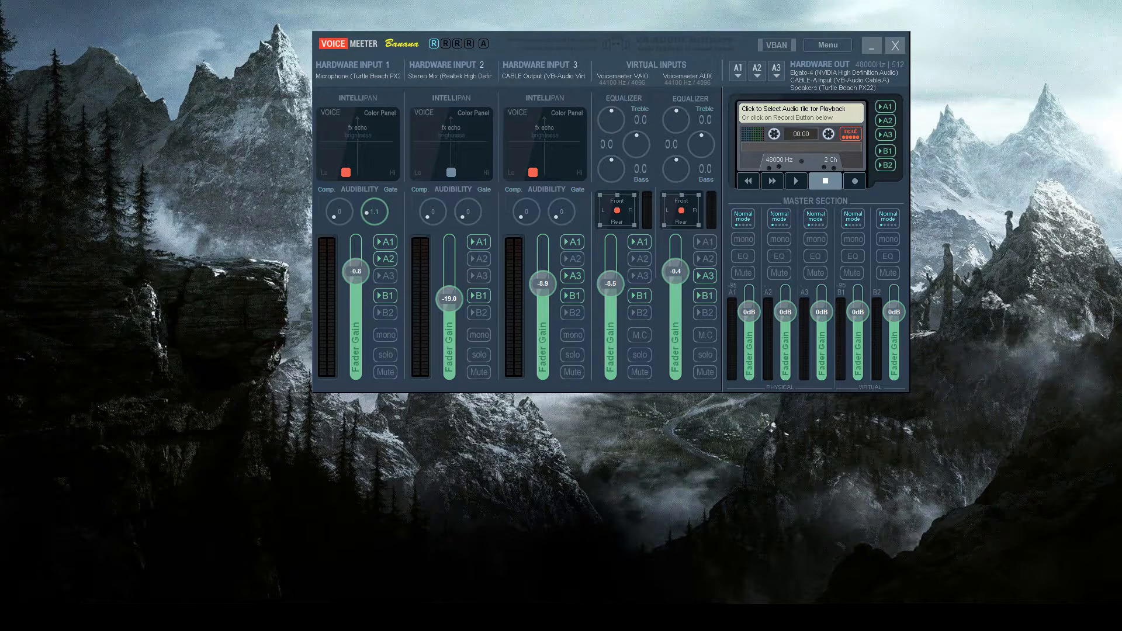
{"action": "mouse_move", "coordinate": [230, 272]}
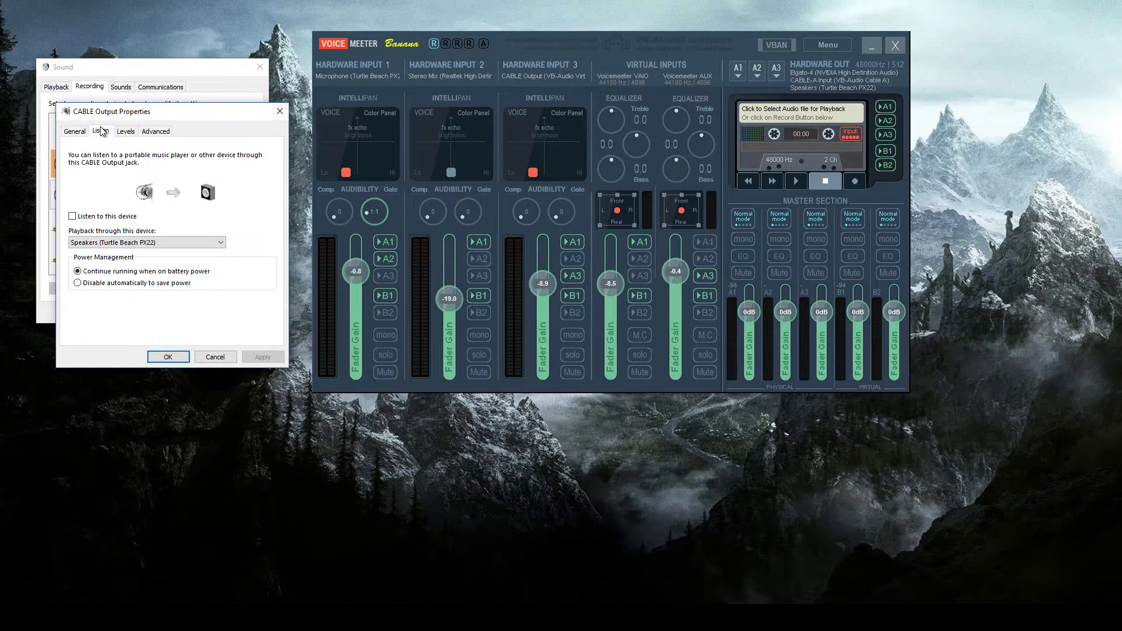
Review CABLE Output's Listen settings, leave 'Listen to this device' off and confirm with OK.
{"action": "left_click", "coordinate": [73, 215]}
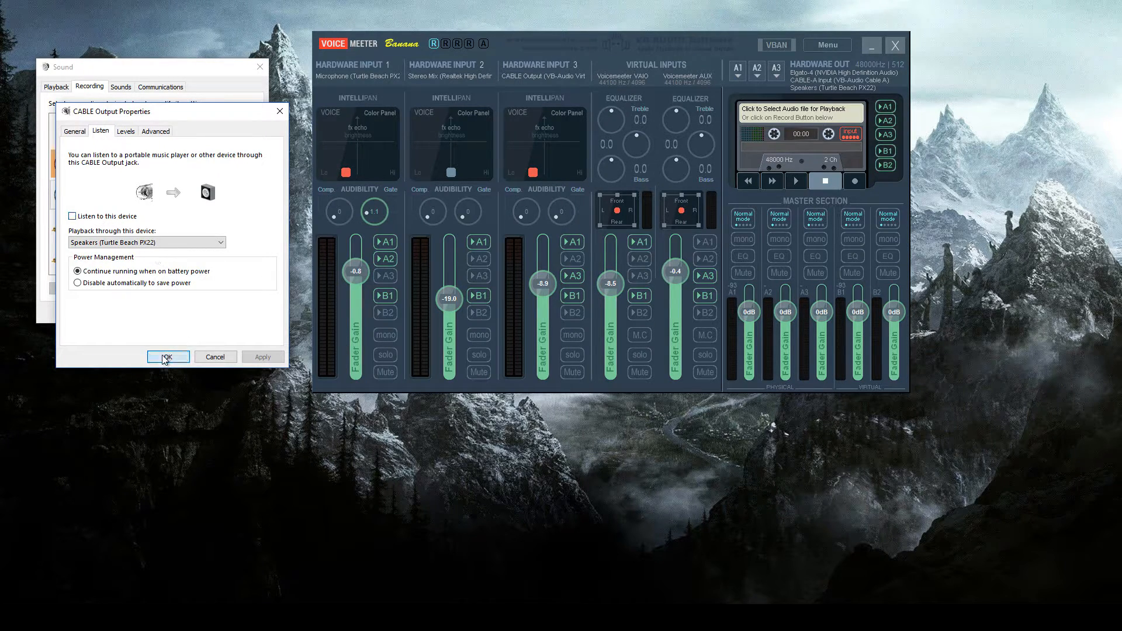
{"action": "left_click", "coordinate": [168, 357]}
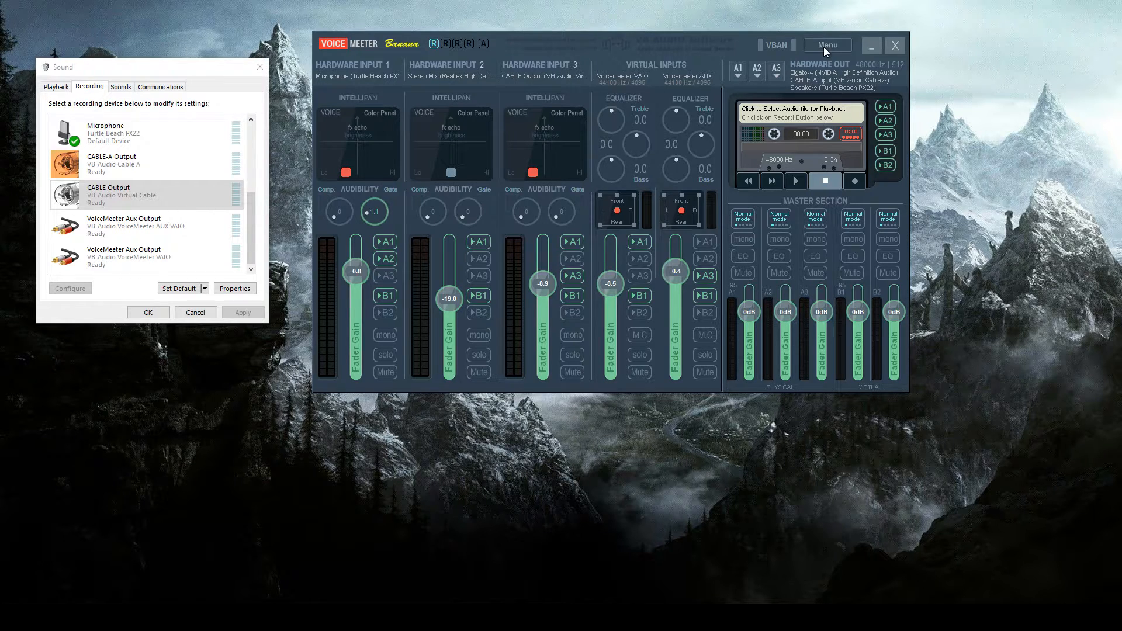
Bring up Voicemeeter's Menu list to reach the MacroButtons launcher.
{"action": "left_click", "coordinate": [828, 45]}
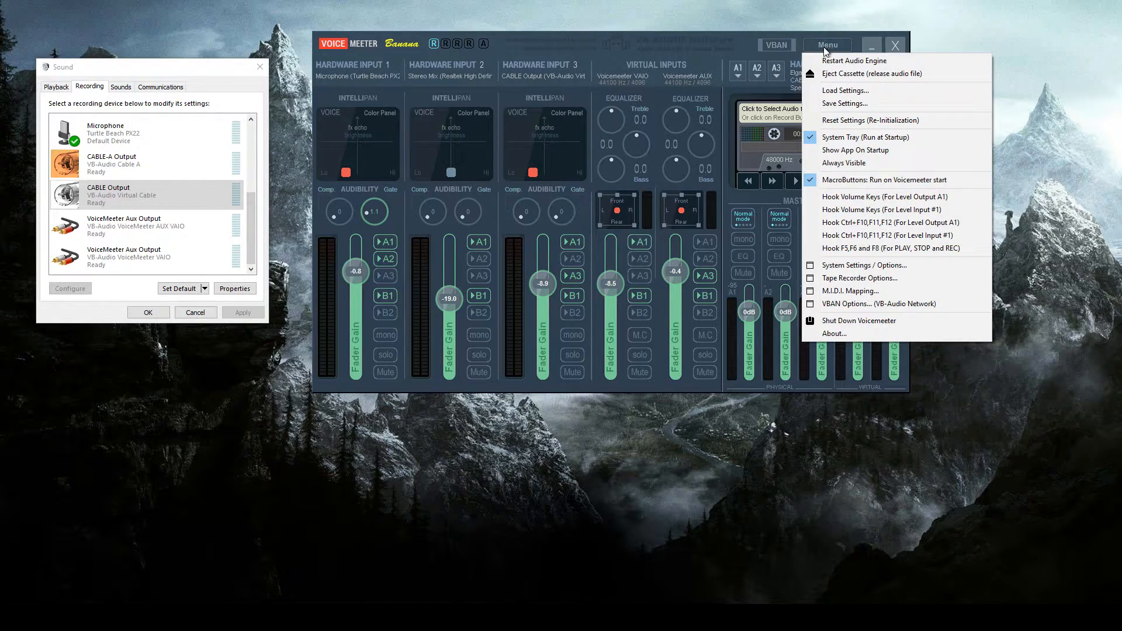
{"action": "mouse_move", "coordinate": [857, 141]}
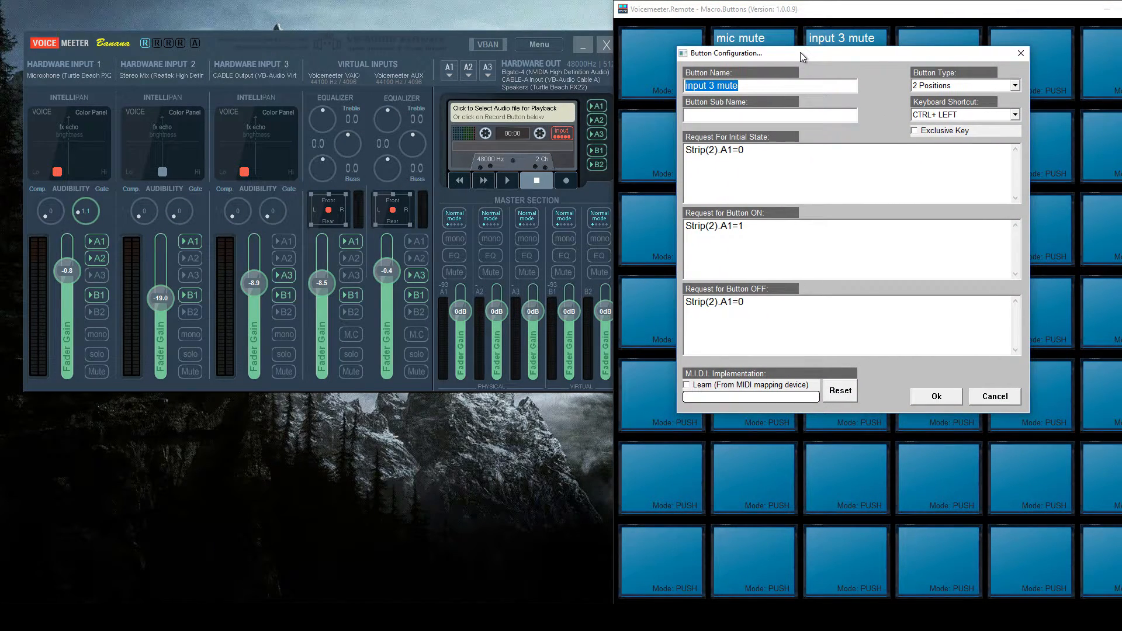
{"action": "mouse_move", "coordinate": [743, 208]}
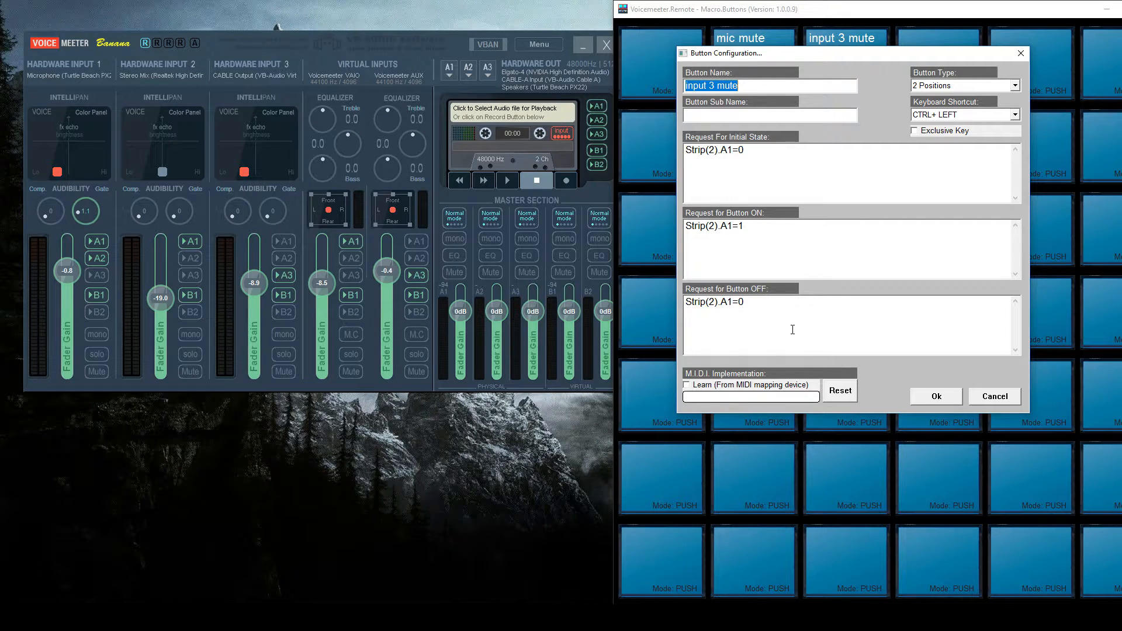
{"action": "mouse_move", "coordinate": [801, 323]}
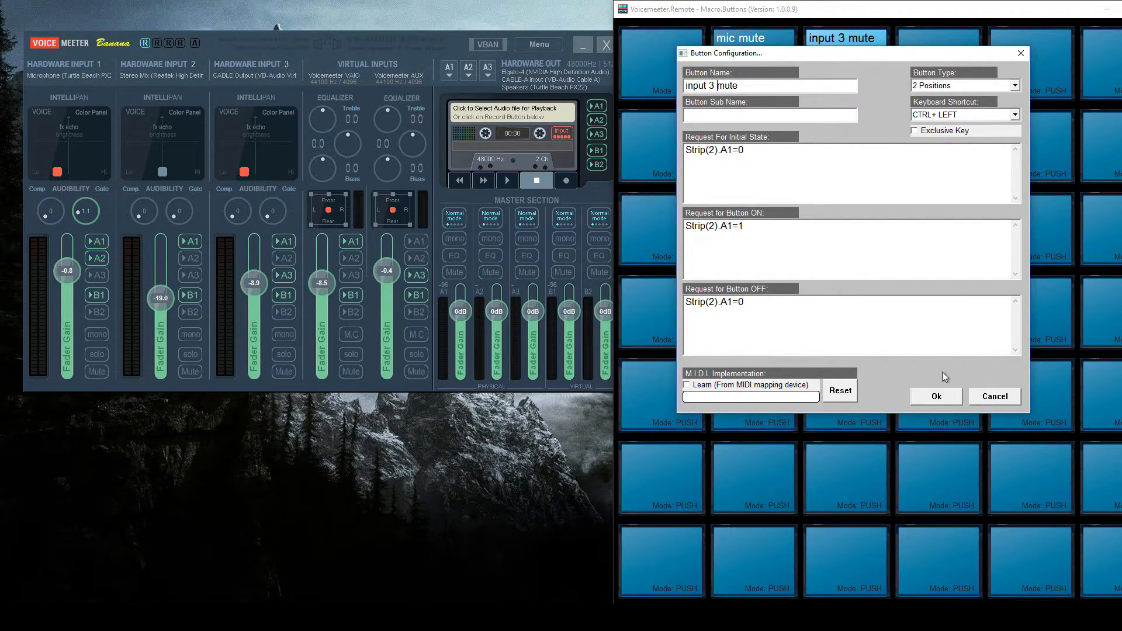
Confirm the 'input 3 mute' two-position Ctrl+Left button toggling Strip(2).A1.
{"action": "left_click", "coordinate": [936, 396]}
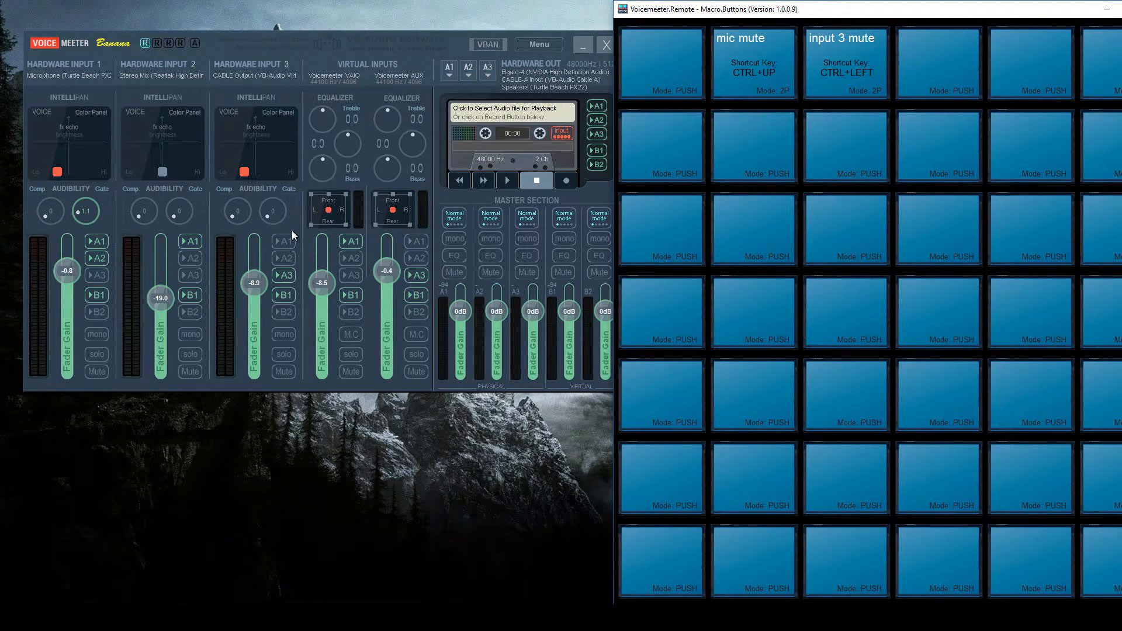
Toggle the 'input 3 mute' macro button off and on so input 3 ends routed to A1.
{"action": "left_click", "coordinate": [844, 65]}
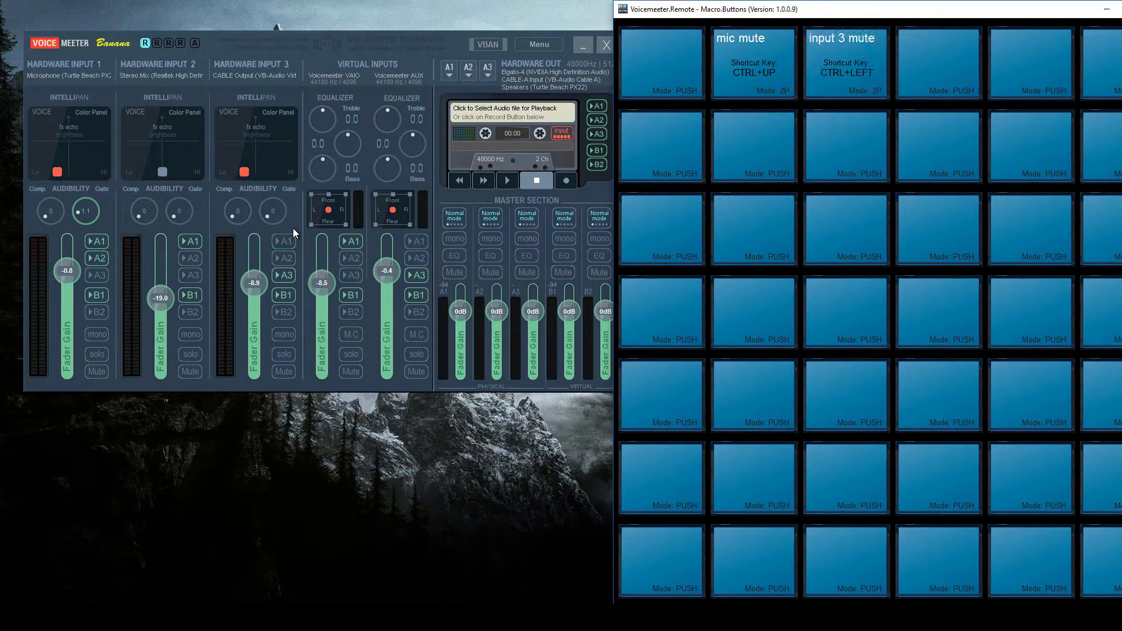
{"action": "left_click", "coordinate": [844, 62]}
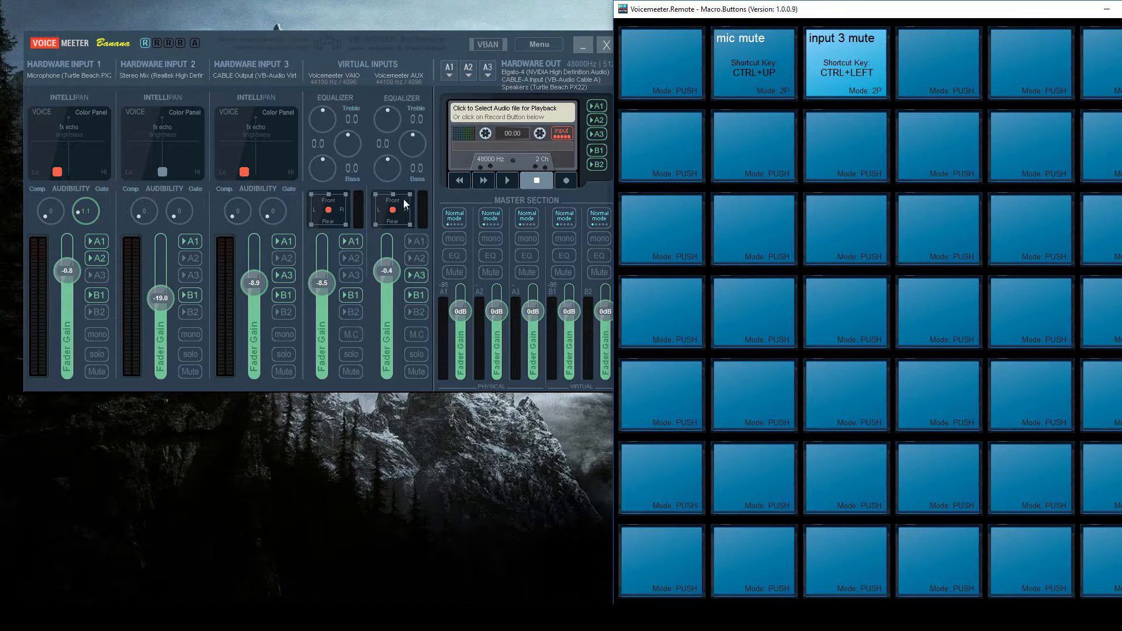
{"action": "mouse_move", "coordinate": [293, 253]}
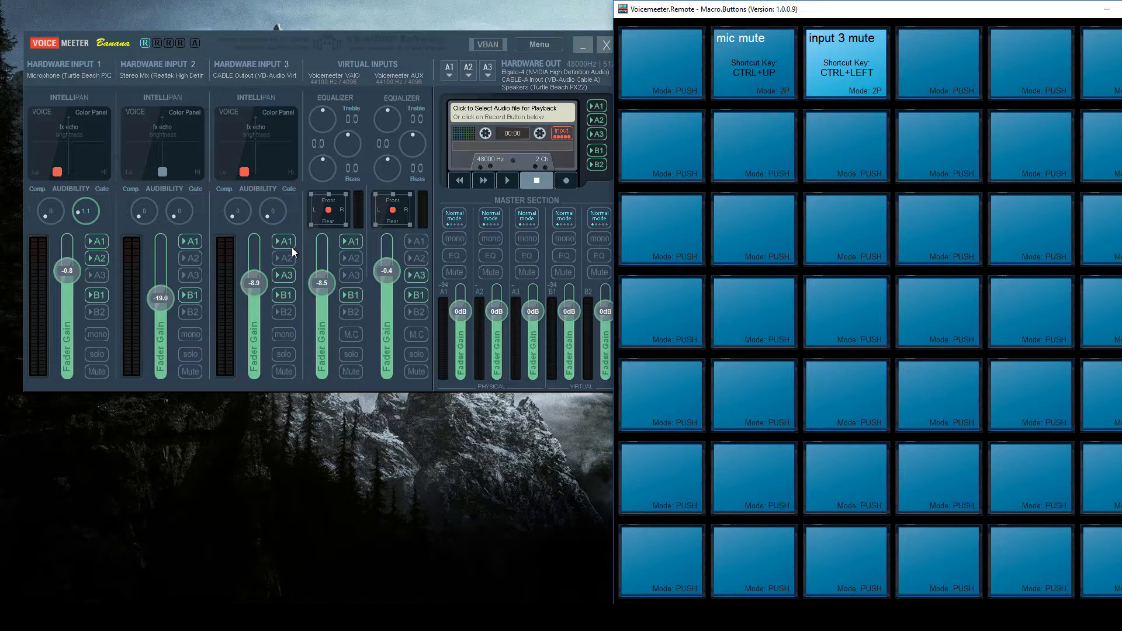
{"action": "mouse_move", "coordinate": [772, 36]}
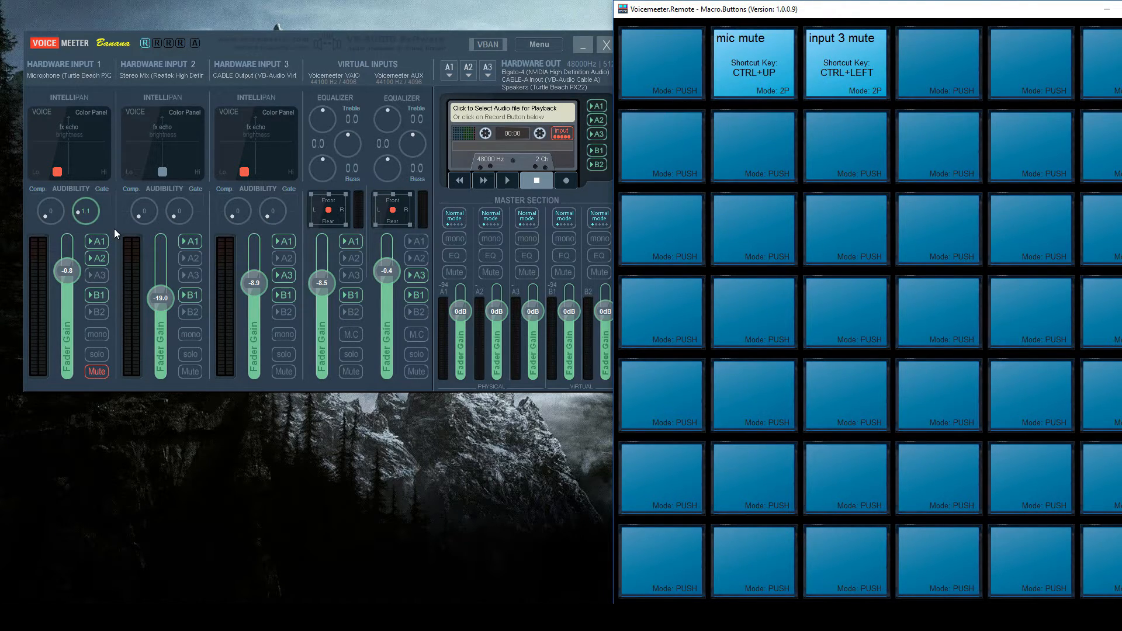
{"action": "mouse_move", "coordinate": [96, 361]}
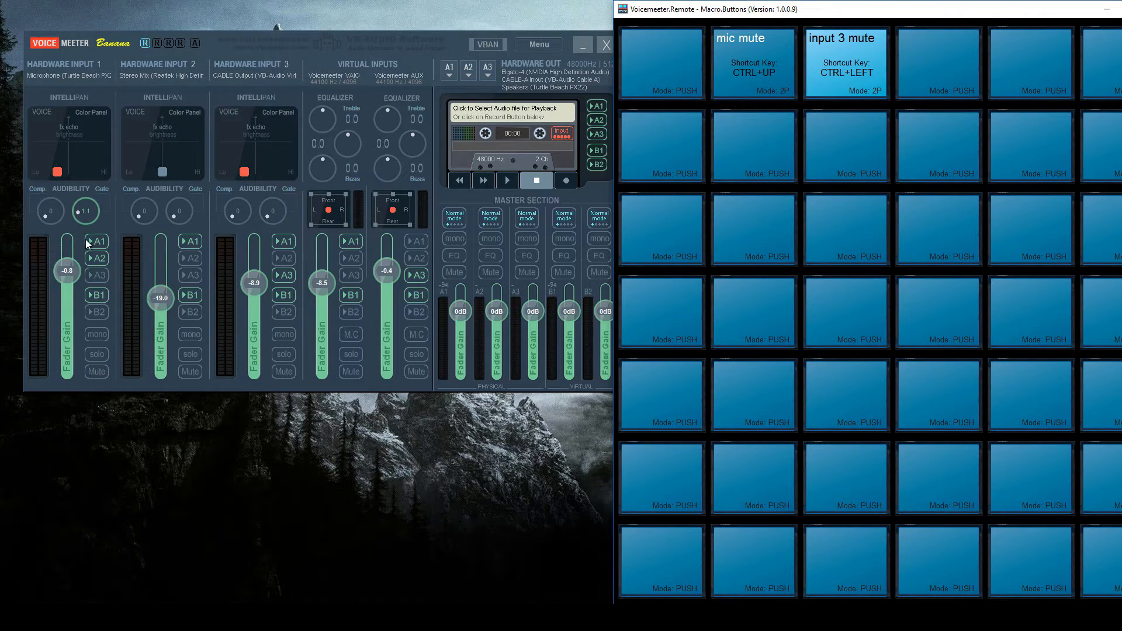
{"action": "mouse_move", "coordinate": [145, 256]}
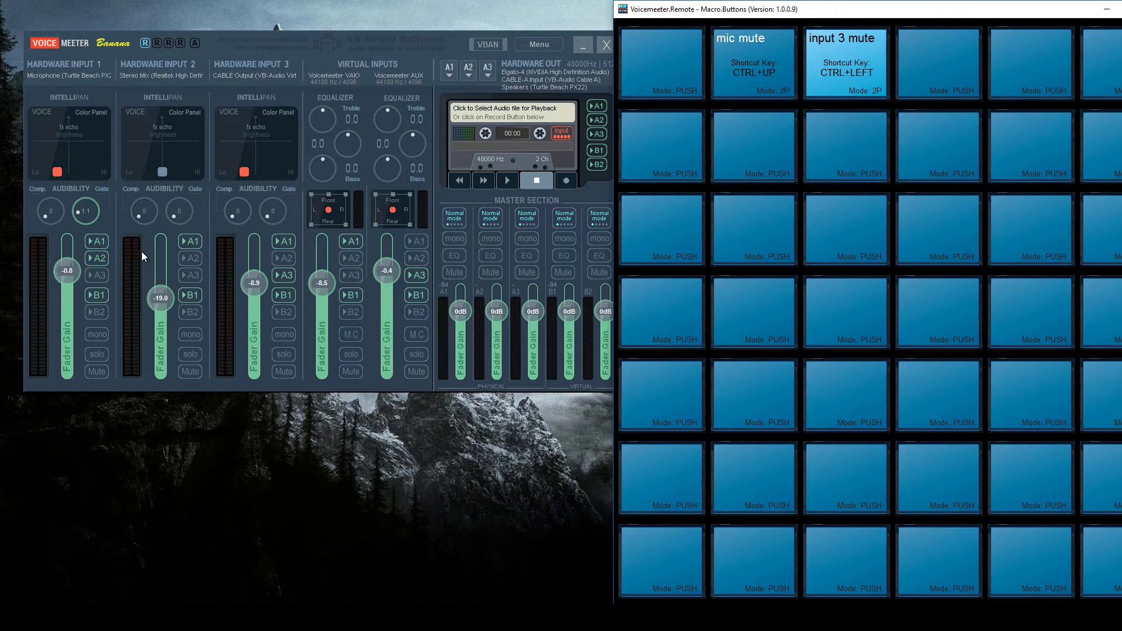